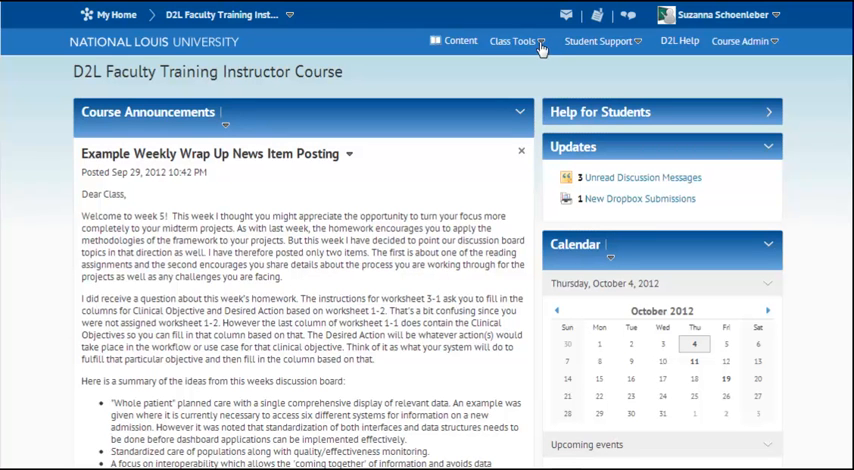
# - Open the Quizzes tool from the course's Class Tools menu
pyautogui.click(516, 40)
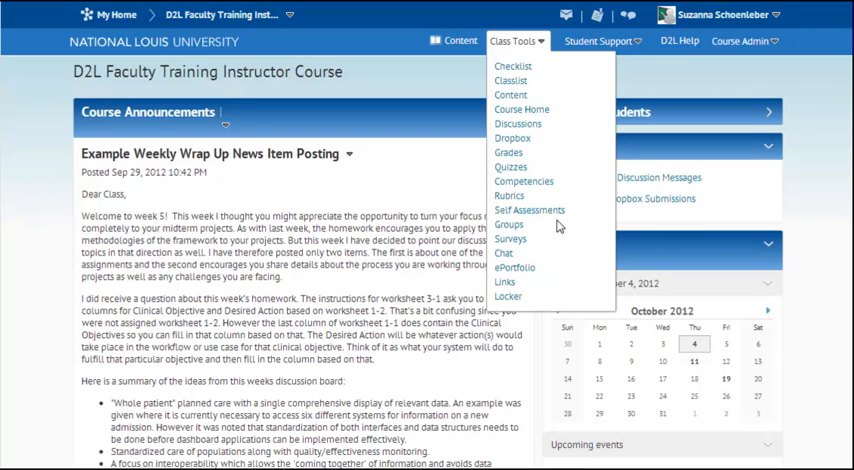
pyautogui.click(512, 168)
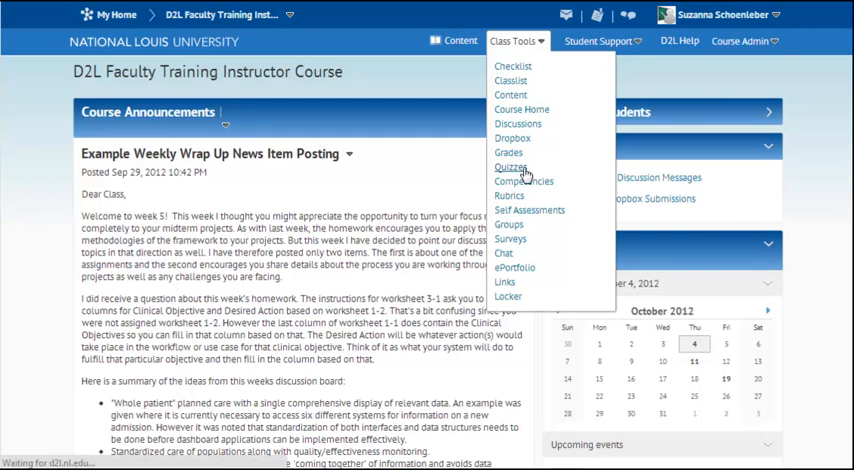
pyautogui.click(510, 168)
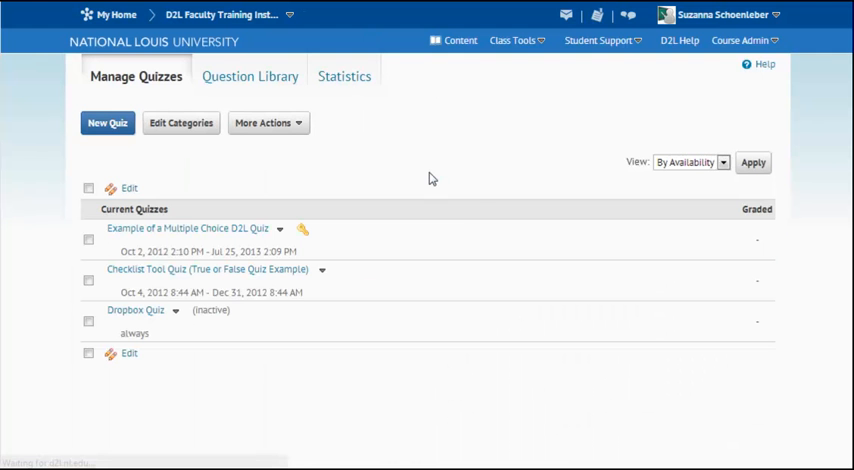
pyautogui.moveTo(484, 220)
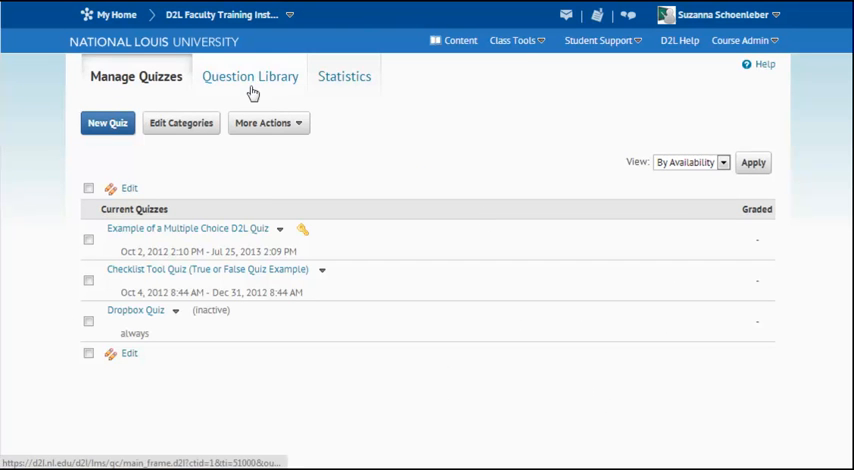
pyautogui.moveTo(244, 76)
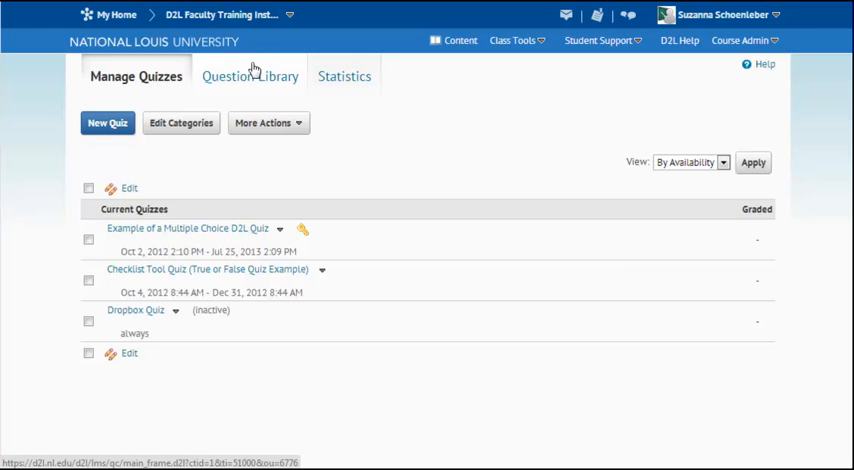
pyautogui.moveTo(252, 72)
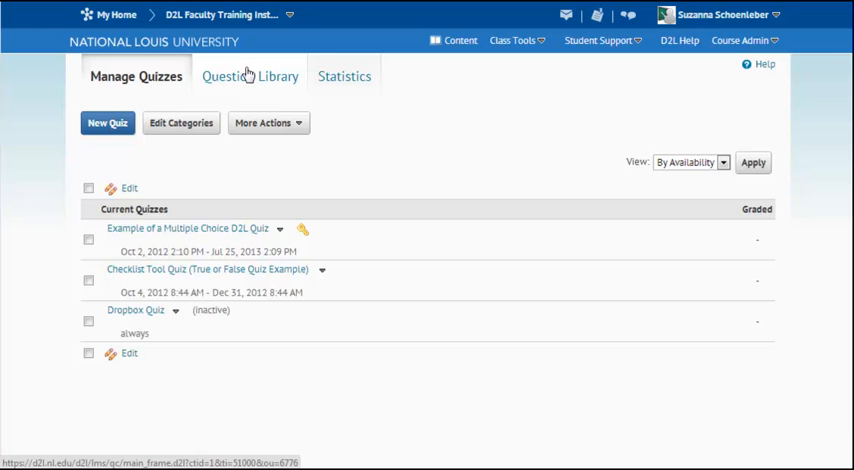
pyautogui.moveTo(234, 84)
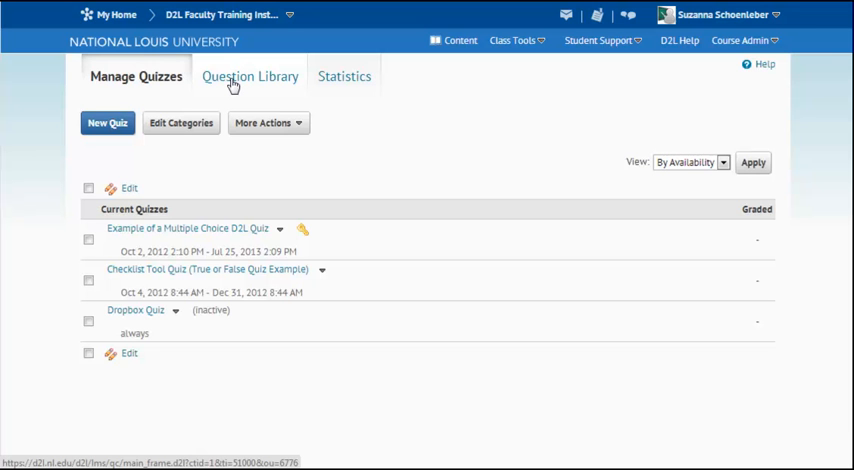
pyautogui.moveTo(232, 88)
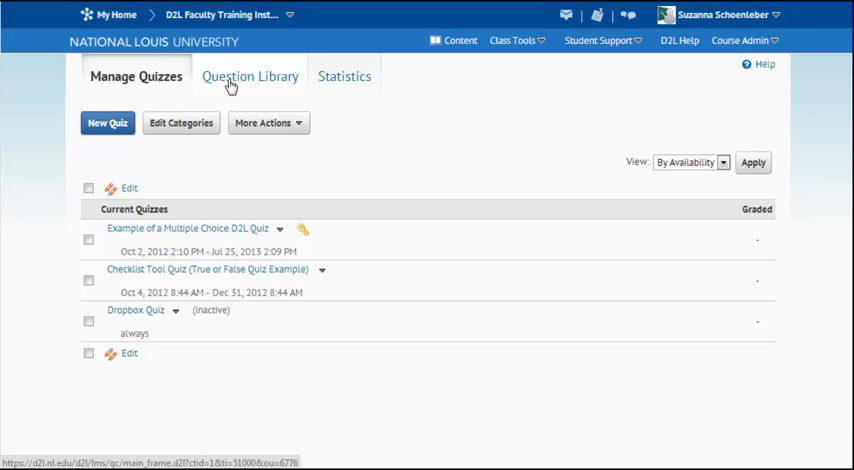
pyautogui.moveTo(230, 86)
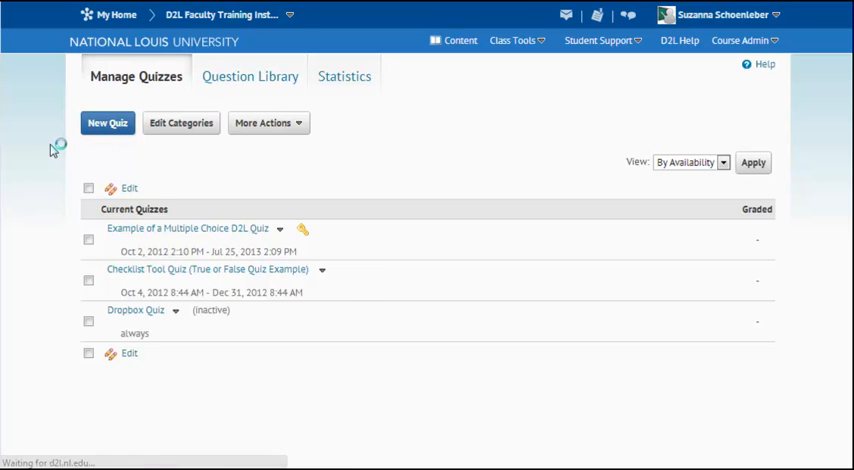
# - Start a new quiz named 'Quiz 3' and review its Properties settings
pyautogui.click(108, 122)
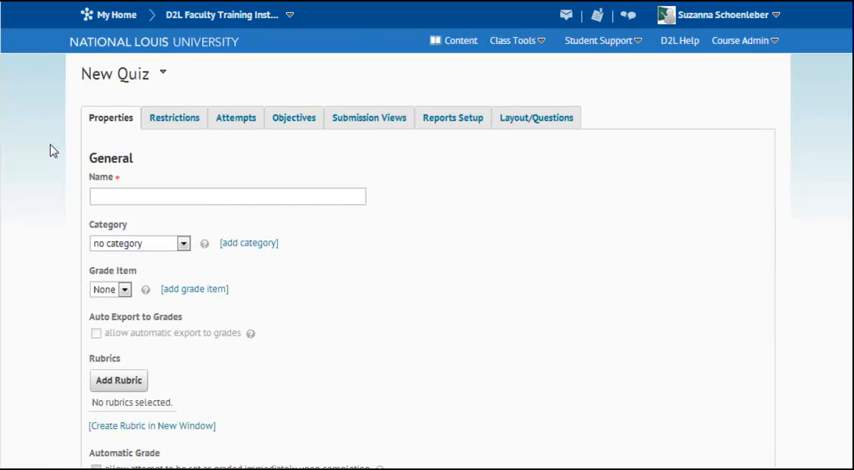
pyautogui.click(228, 196)
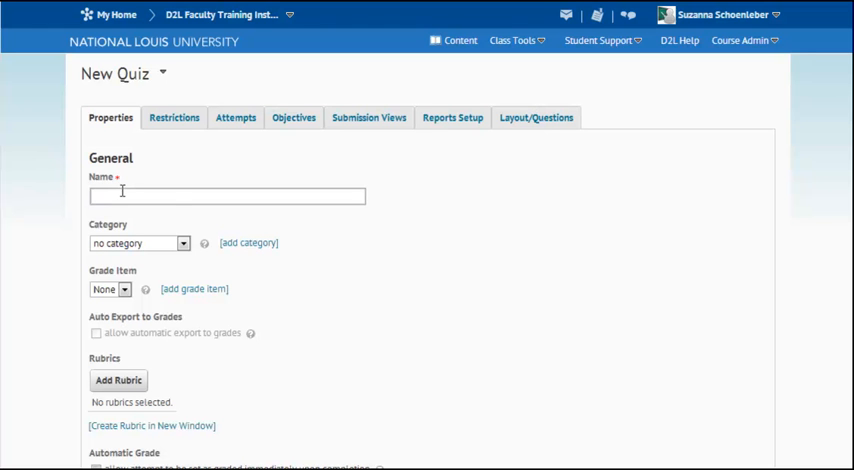
pyautogui.write('Quiz 3')
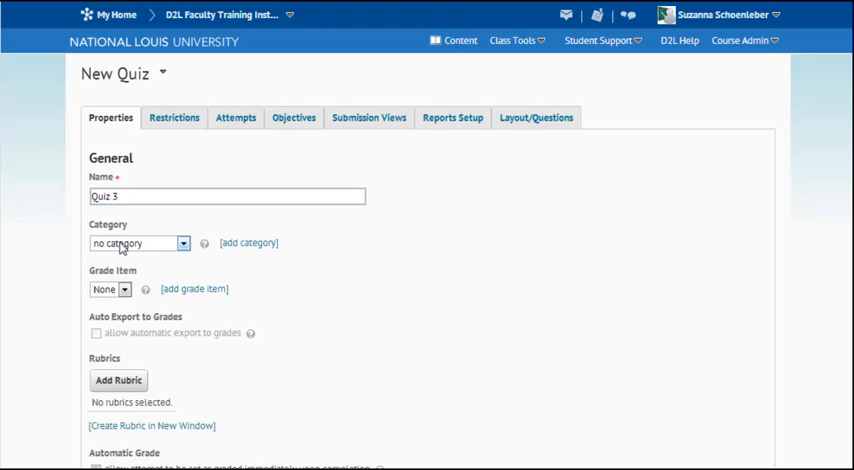
pyautogui.moveTo(140, 264)
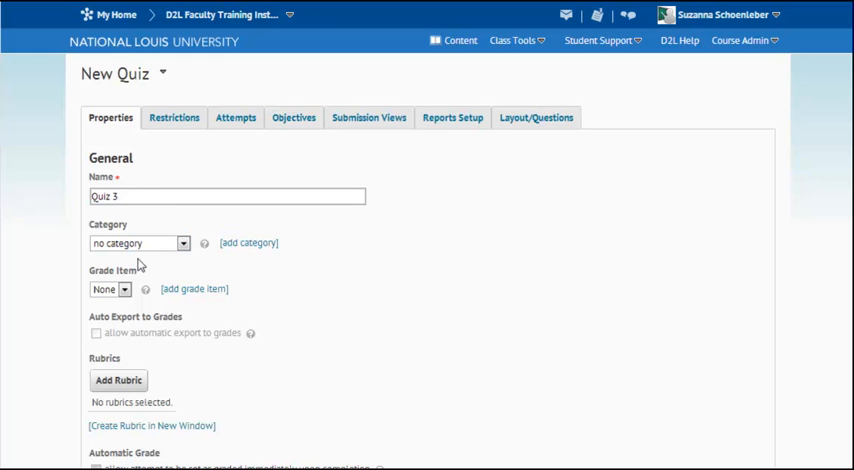
pyautogui.scroll(-3)
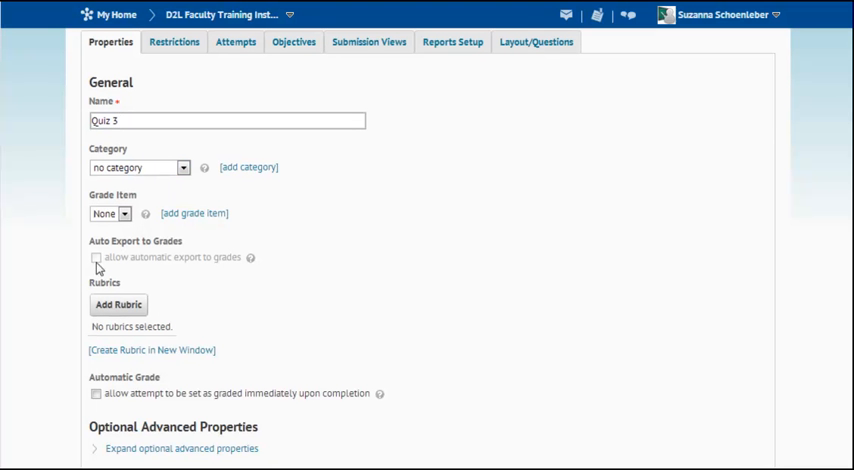
pyautogui.moveTo(272, 276)
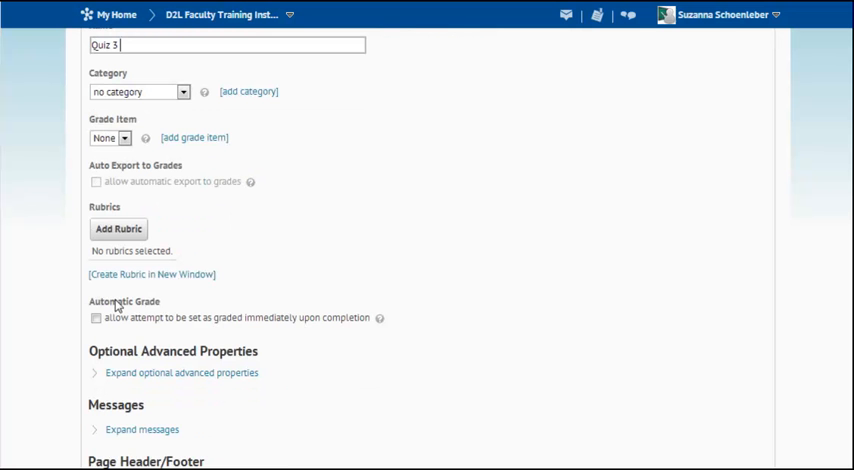
pyautogui.scroll(-3)
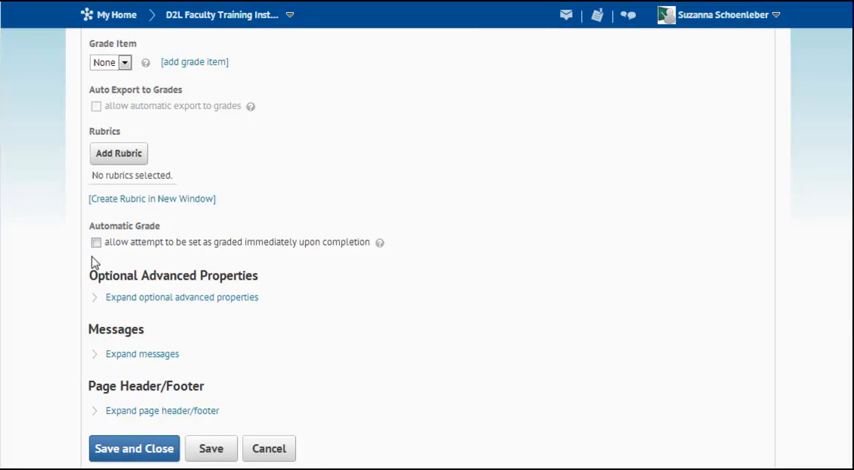
pyautogui.moveTo(108, 272)
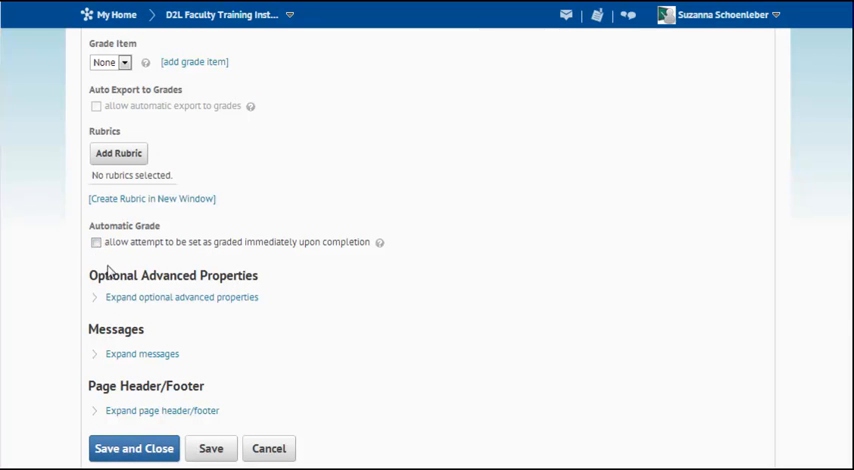
pyautogui.click(96, 242)
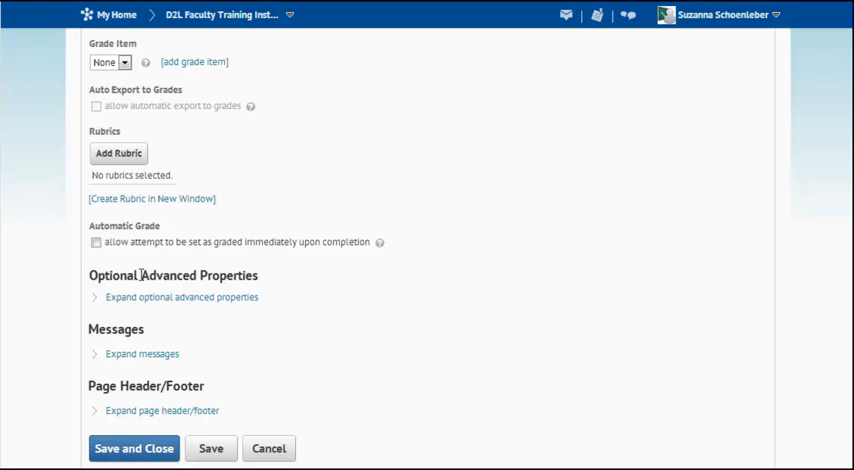
pyautogui.moveTo(258, 216)
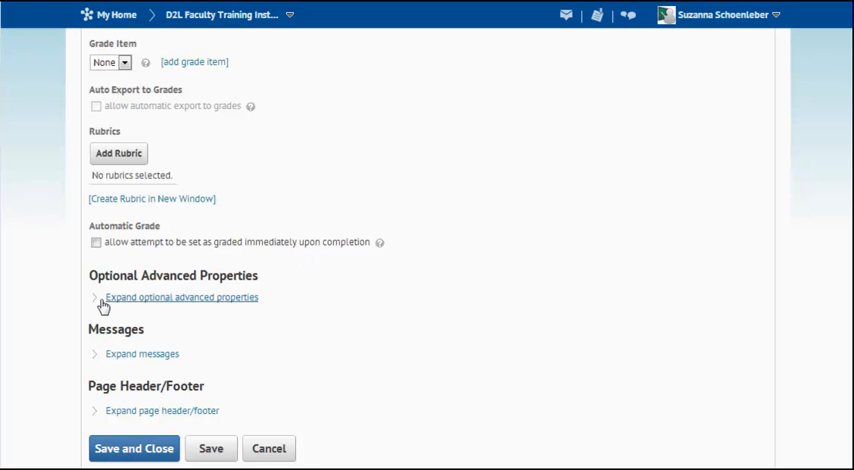
pyautogui.click(140, 352)
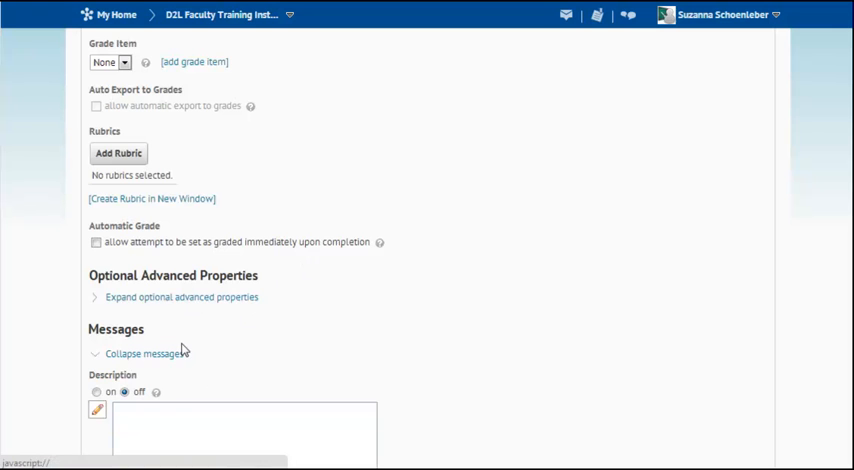
pyautogui.scroll(-3)
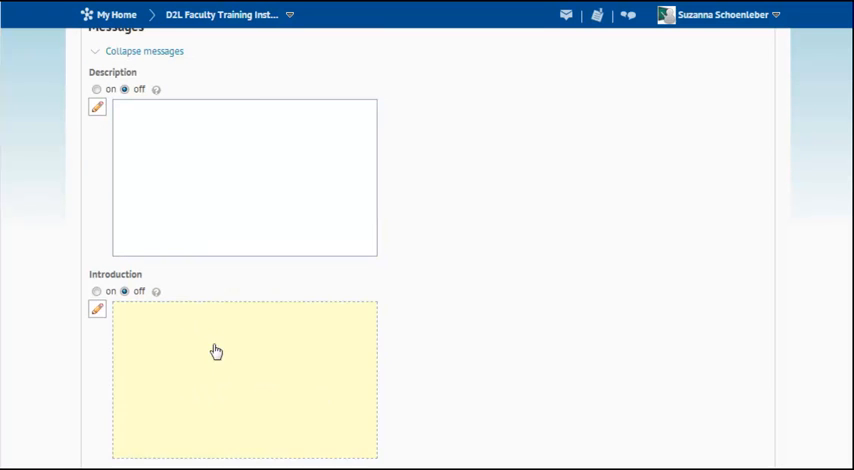
pyautogui.click(96, 308)
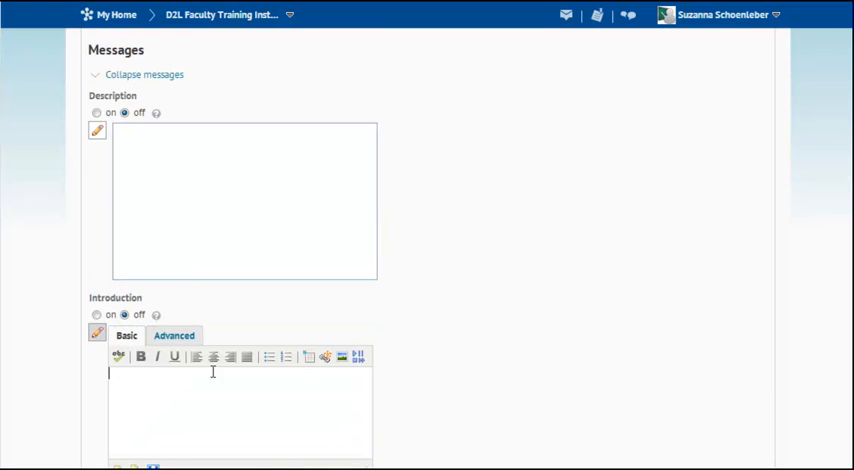
pyautogui.moveTo(276, 204)
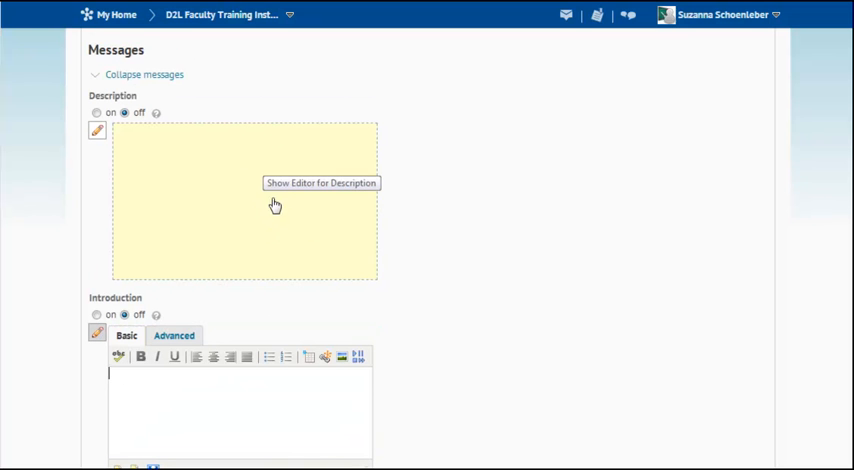
pyautogui.moveTo(230, 246)
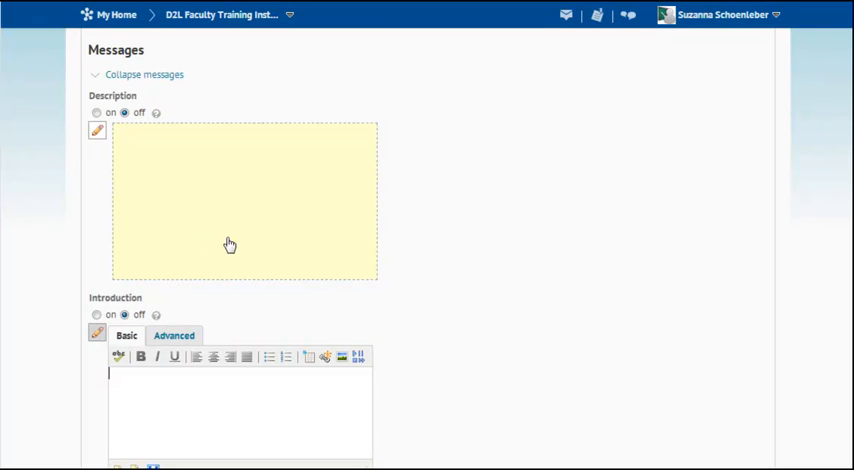
pyautogui.scroll(-3)
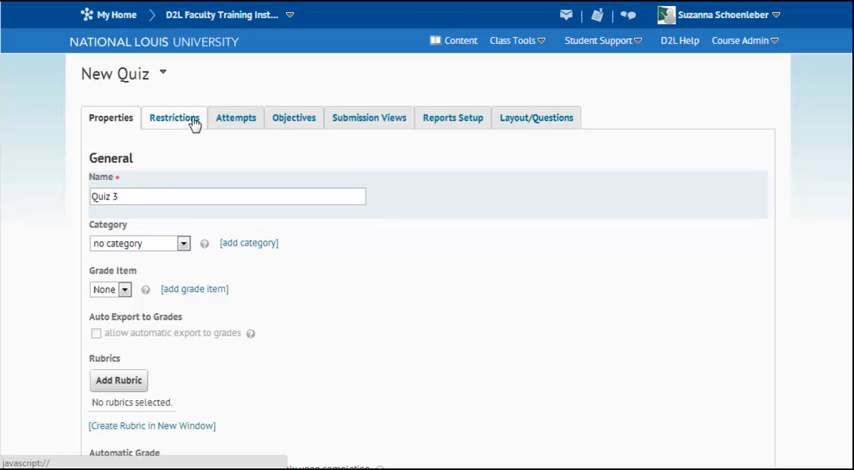
# - In Restrictions, set Quiz 3 Active with start and end dates shown in the calendar
pyautogui.click(172, 116)
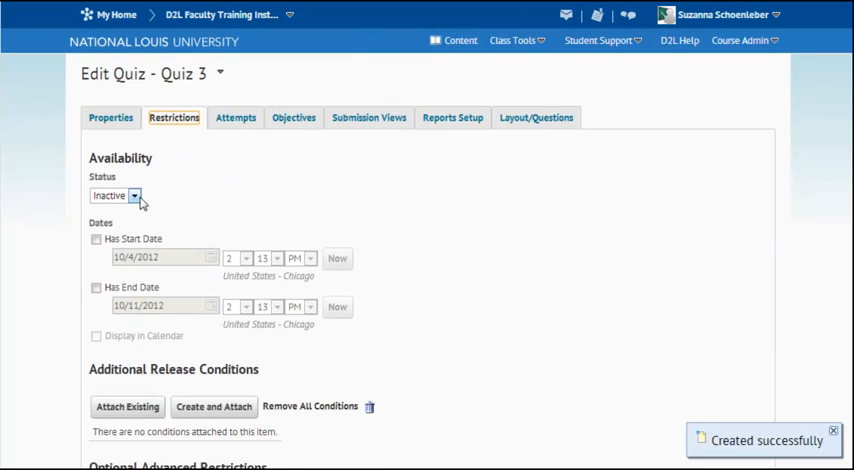
pyautogui.click(136, 196)
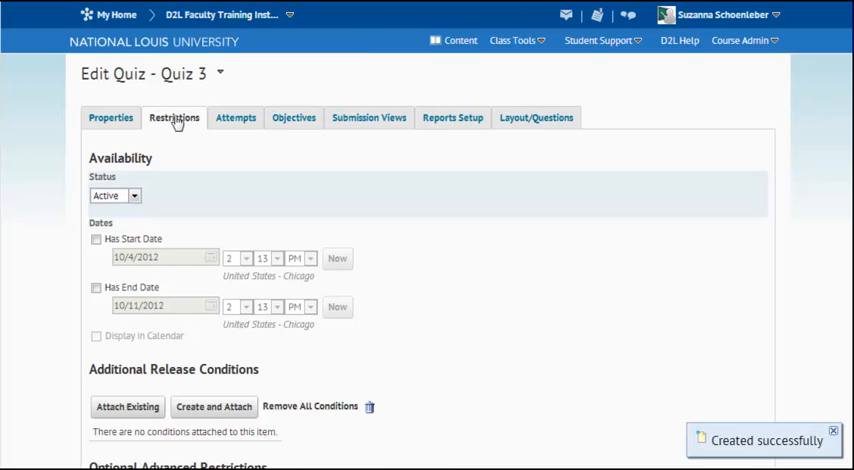
pyautogui.click(96, 240)
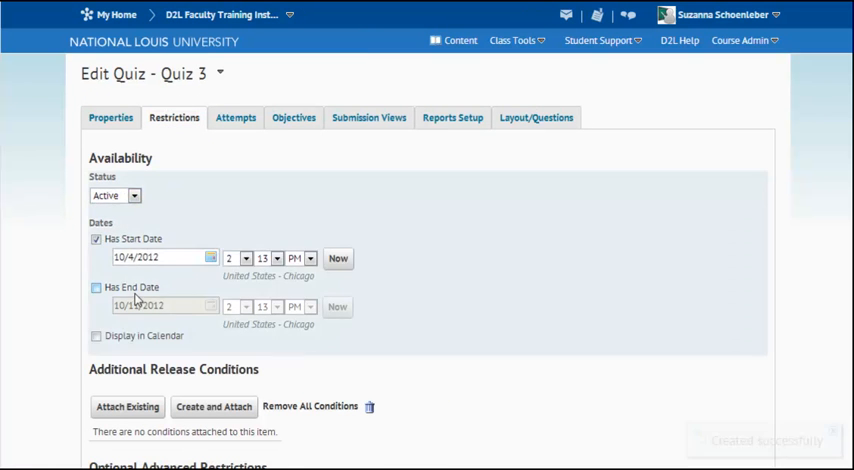
pyautogui.click(210, 256)
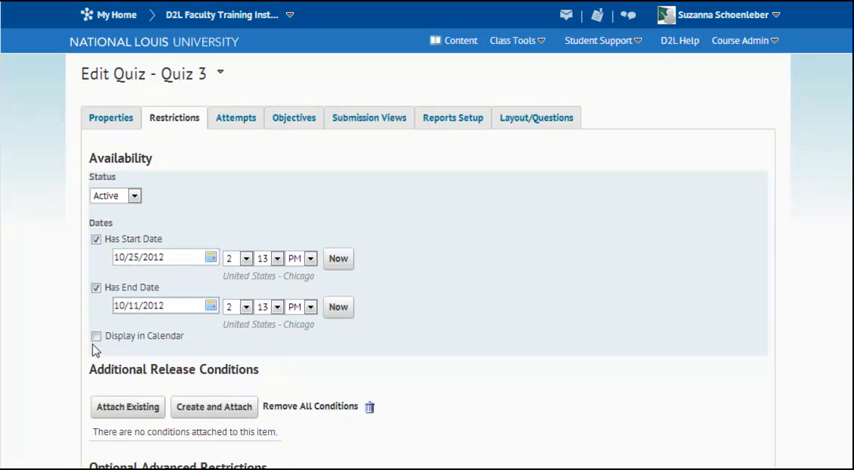
pyautogui.click(96, 336)
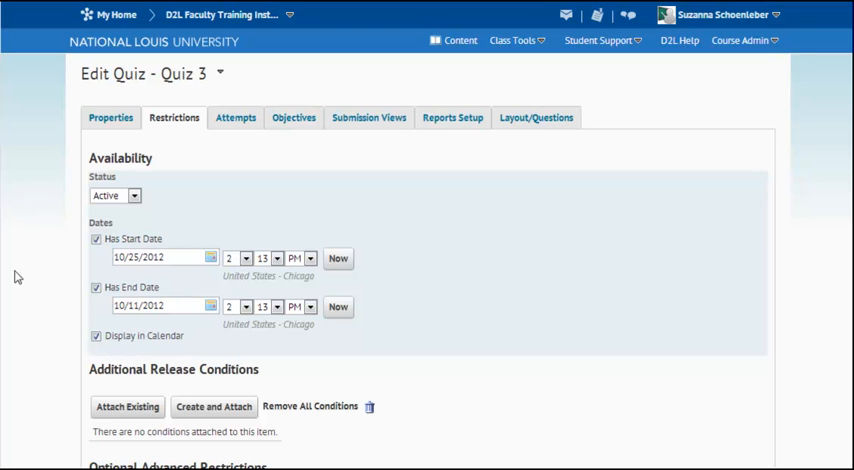
pyautogui.moveTo(50, 212)
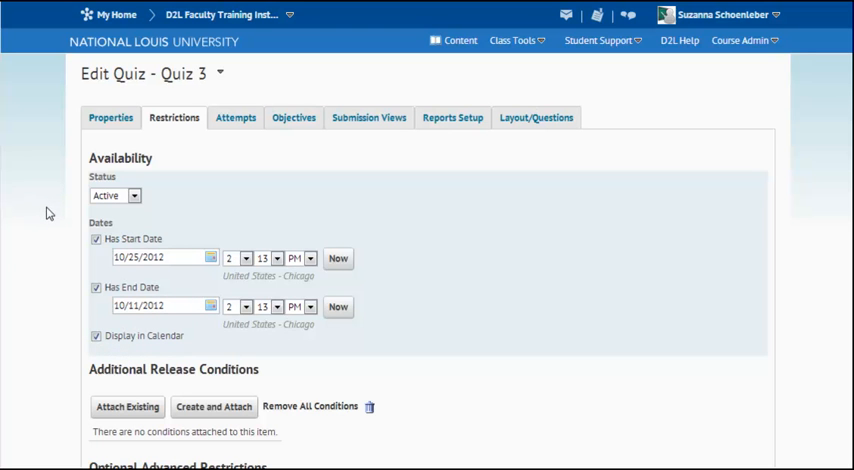
# - Set an enforced 30-minute time limit with the clock shown during the quiz
pyautogui.scroll(-3)
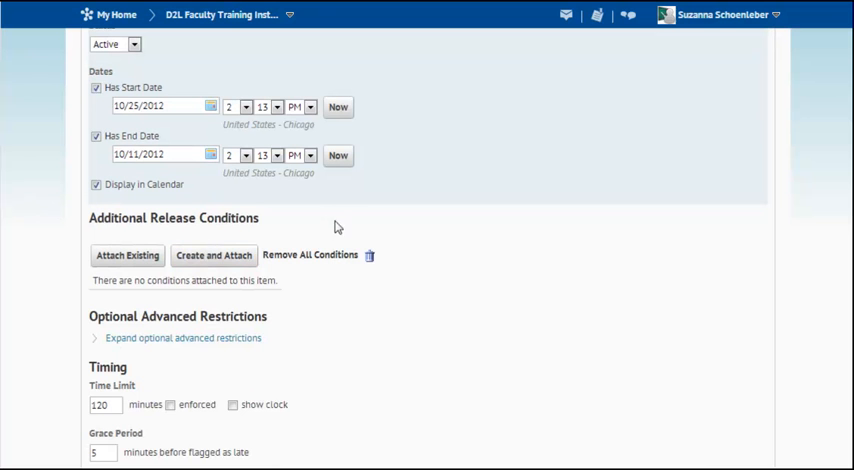
pyautogui.scroll(-3)
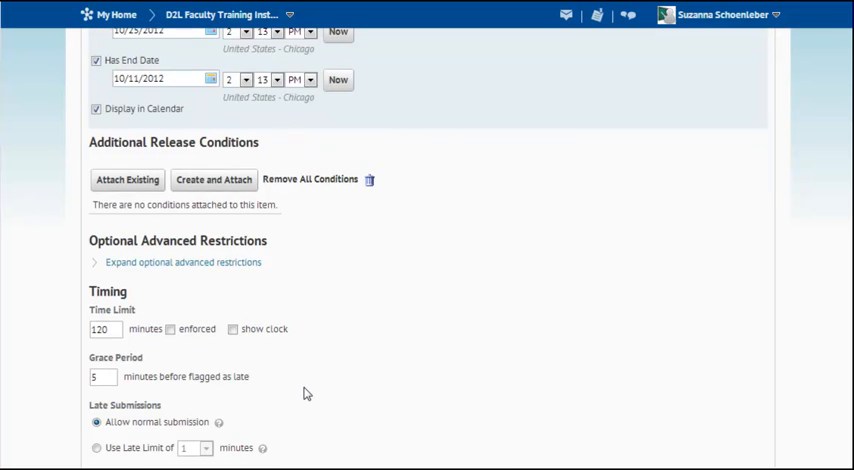
pyautogui.click(104, 328)
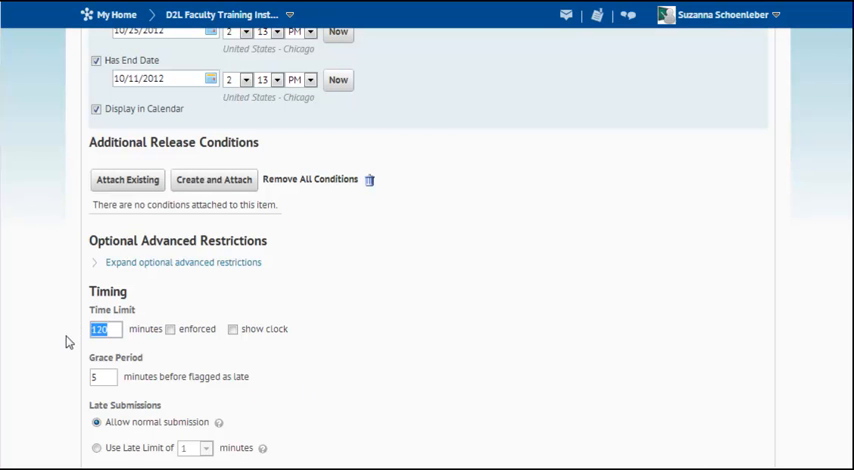
pyautogui.write('30')
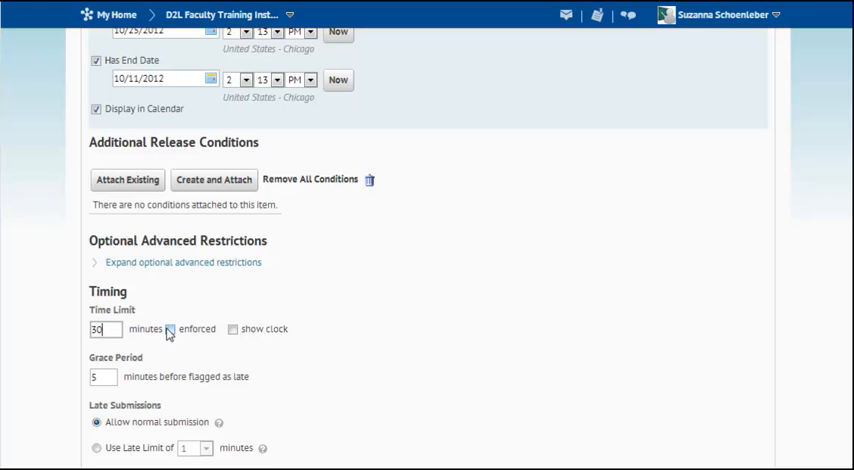
pyautogui.click(170, 328)
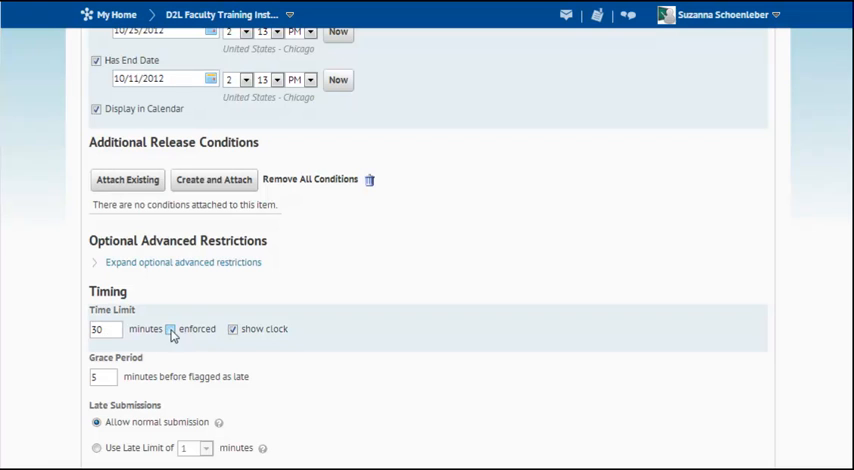
pyautogui.click(170, 328)
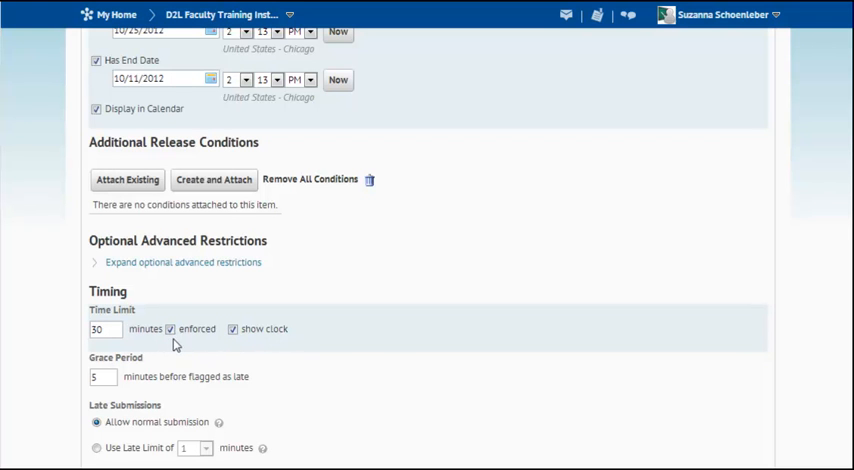
pyautogui.moveTo(200, 350)
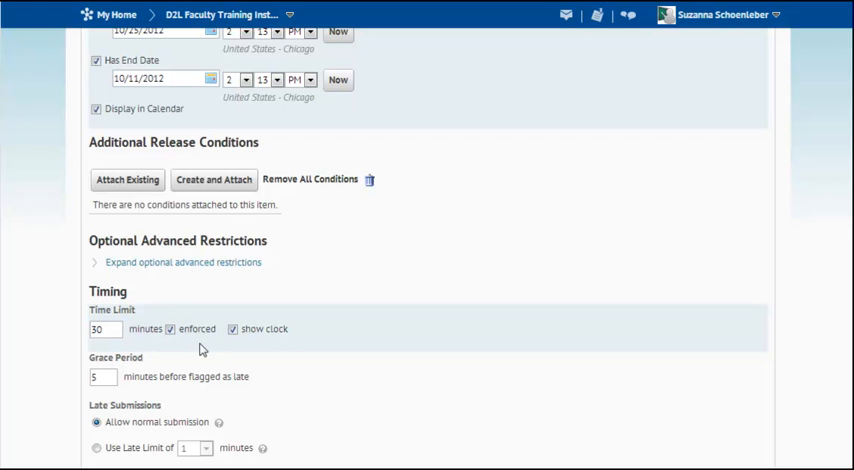
pyautogui.moveTo(164, 342)
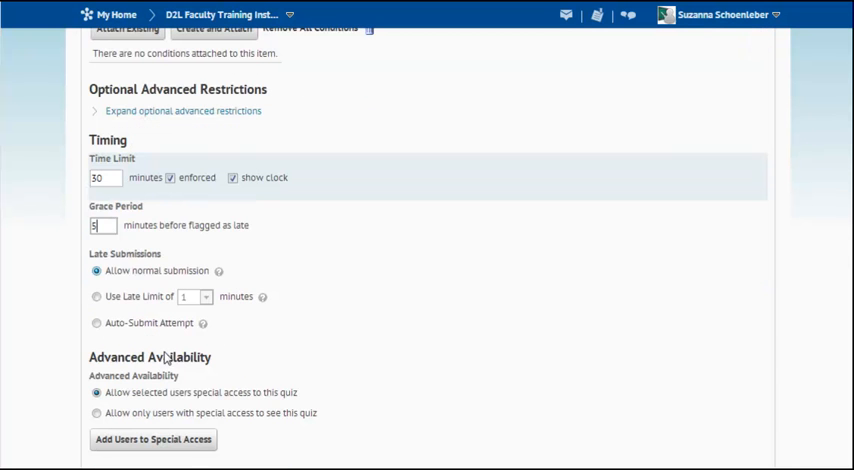
# - Allow late submissions within a 5-minute late limit and begin adding special-access users
pyautogui.click(96, 296)
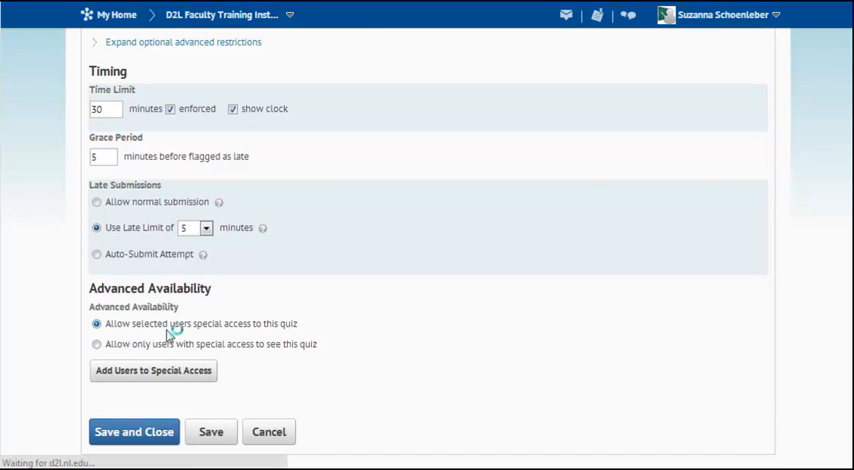
pyautogui.click(152, 370)
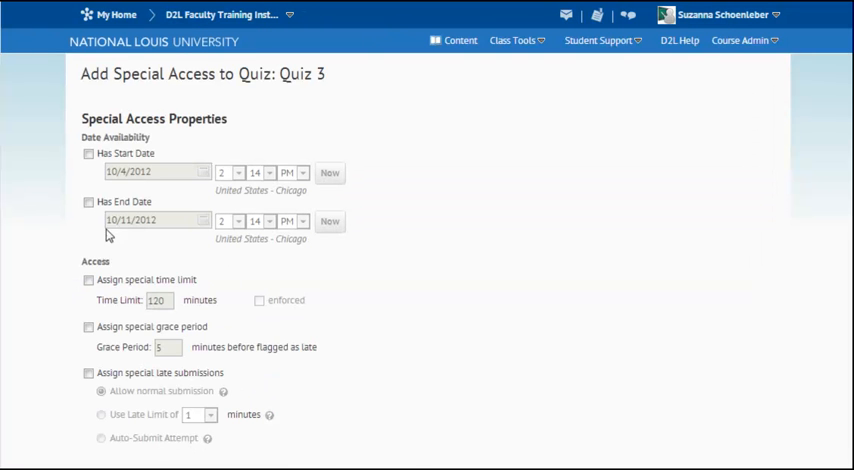
# - Assign the selected student special access with their own 120-minute time limit
pyautogui.scroll(-3)
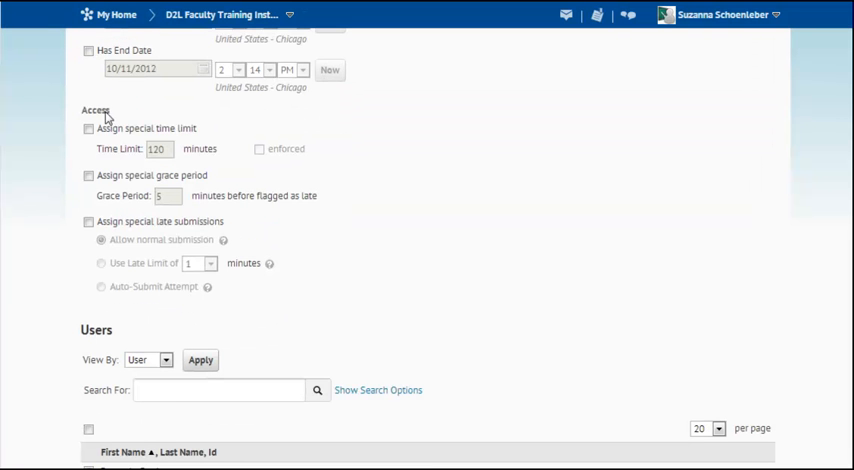
pyautogui.click(88, 128)
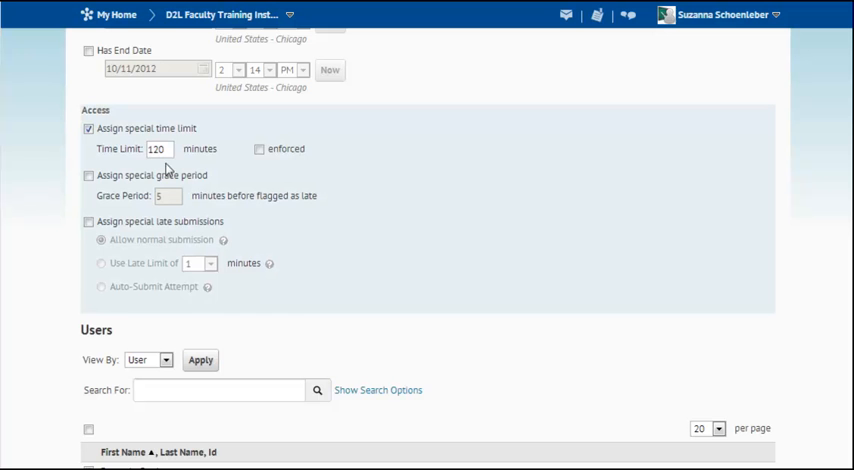
pyautogui.scroll(-3)
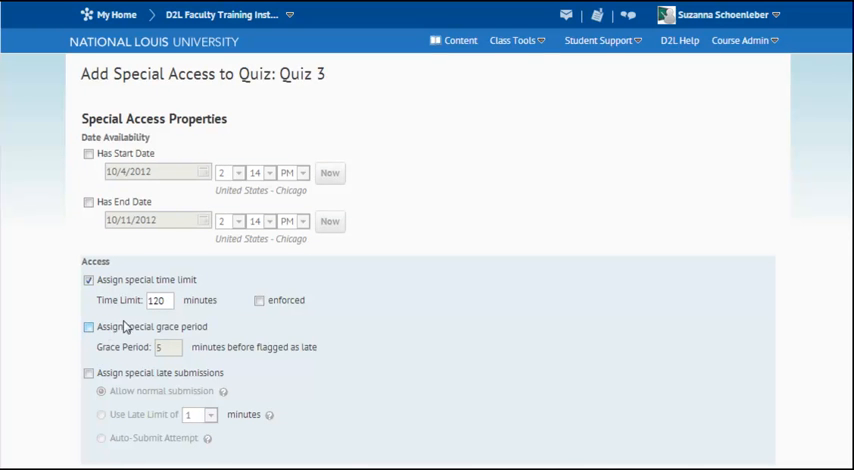
pyautogui.scroll(-3)
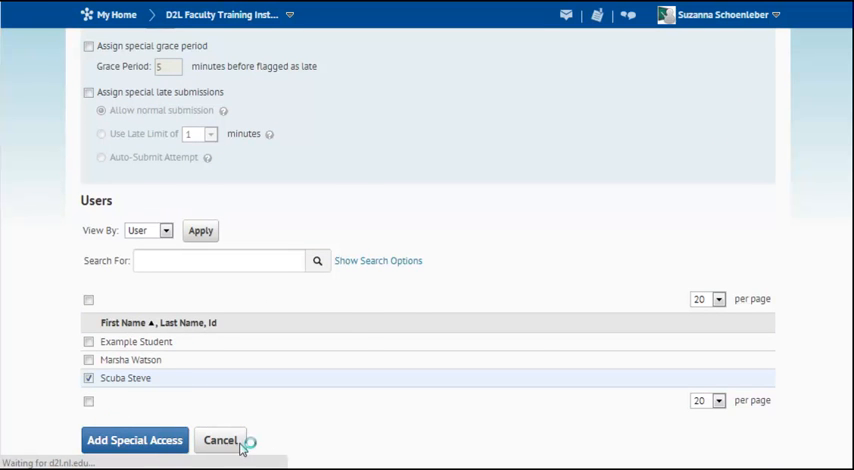
pyautogui.click(220, 440)
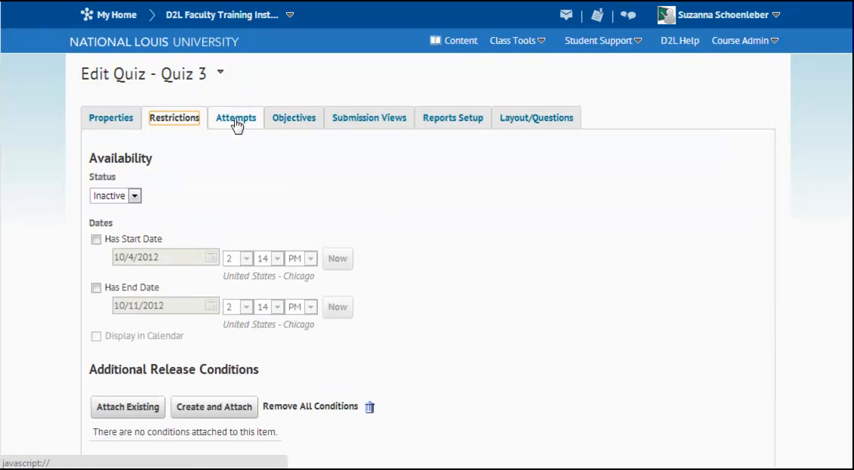
# - Set Attempts Allowed to 2 and save the quiz settings
pyautogui.click(236, 116)
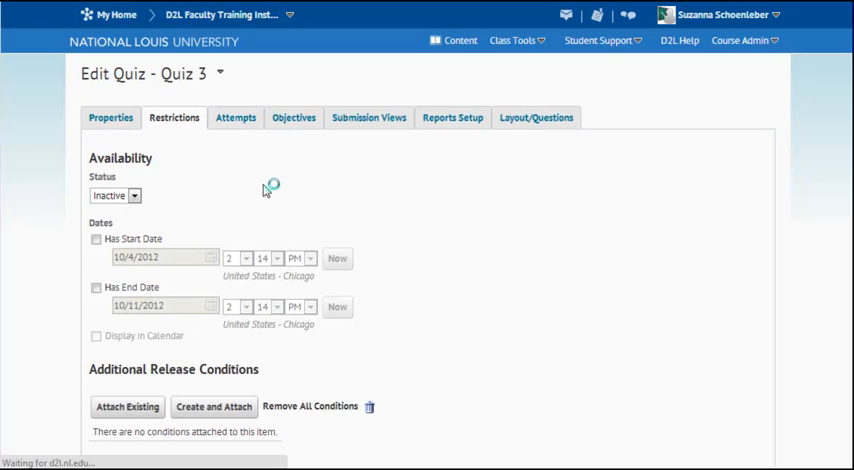
pyautogui.click(234, 116)
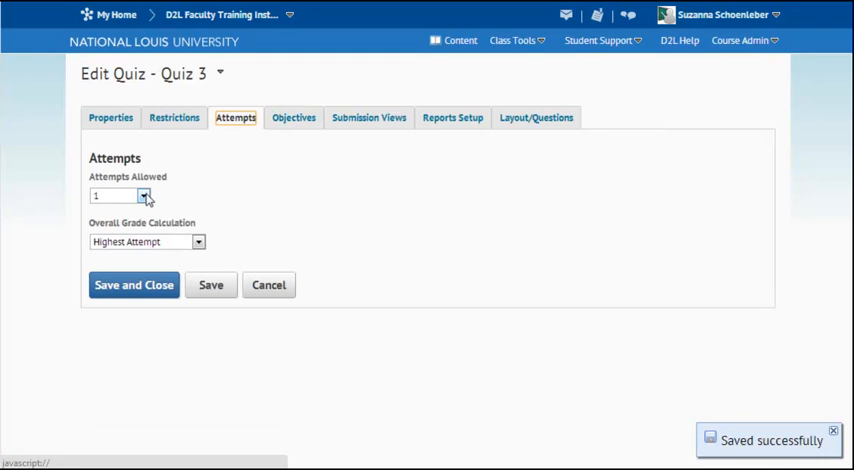
pyautogui.click(144, 196)
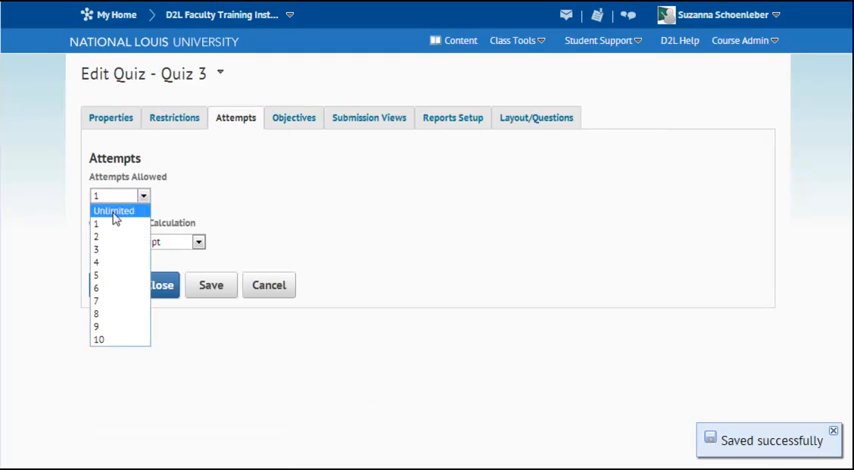
pyautogui.click(96, 236)
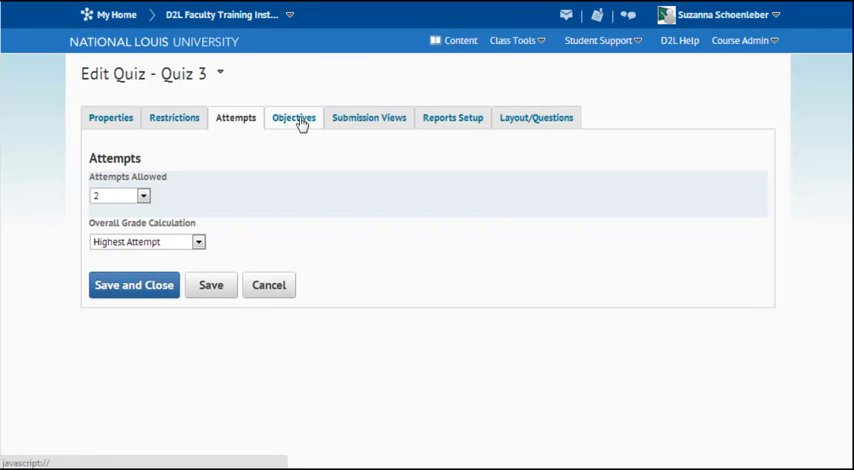
pyautogui.click(292, 116)
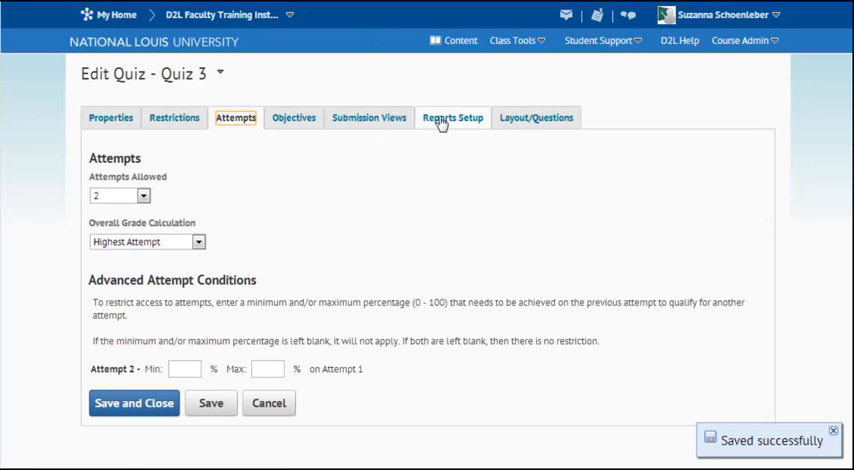
pyautogui.click(452, 116)
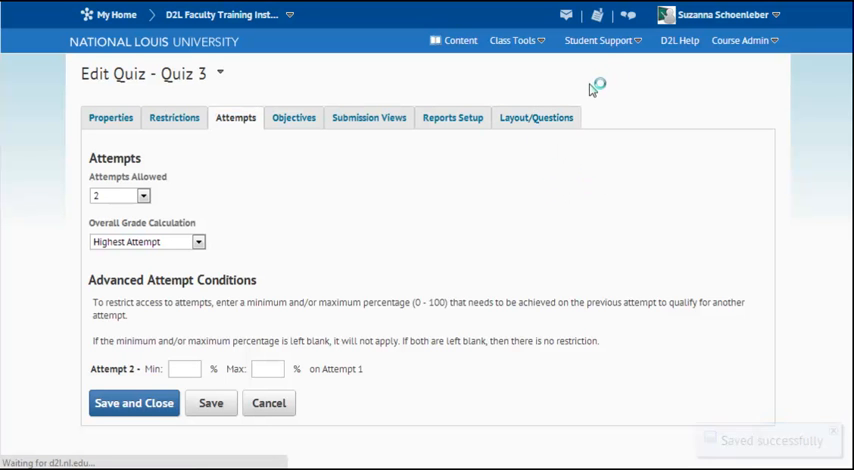
# - Open Add/Edit Questions from the Layout/Questions tab of the empty quiz
pyautogui.click(536, 116)
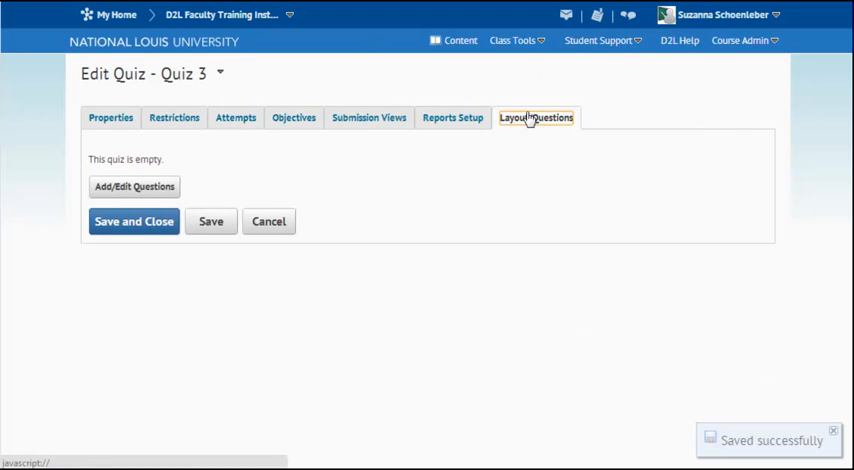
pyautogui.moveTo(132, 254)
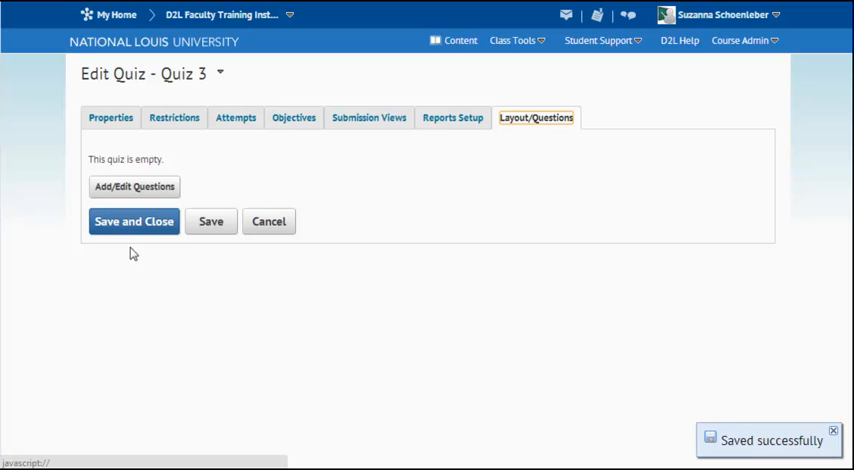
pyautogui.moveTo(80, 192)
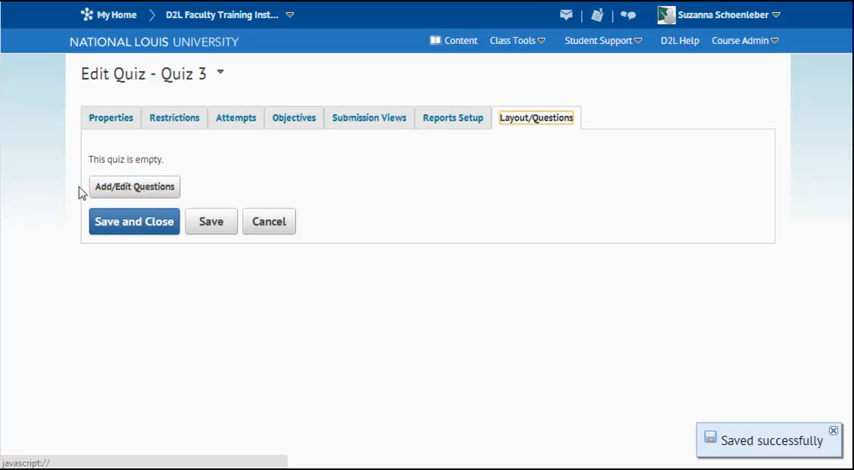
pyautogui.click(134, 186)
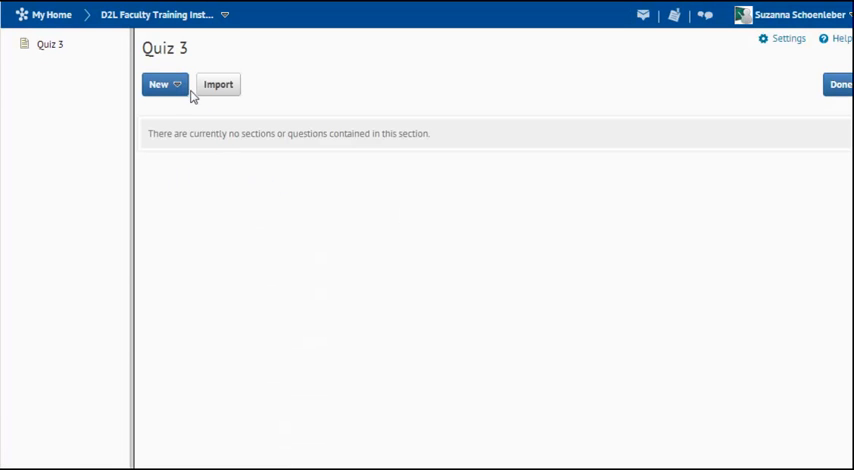
# - Choose Import from the new-item types to bring in existing questions
pyautogui.click(160, 84)
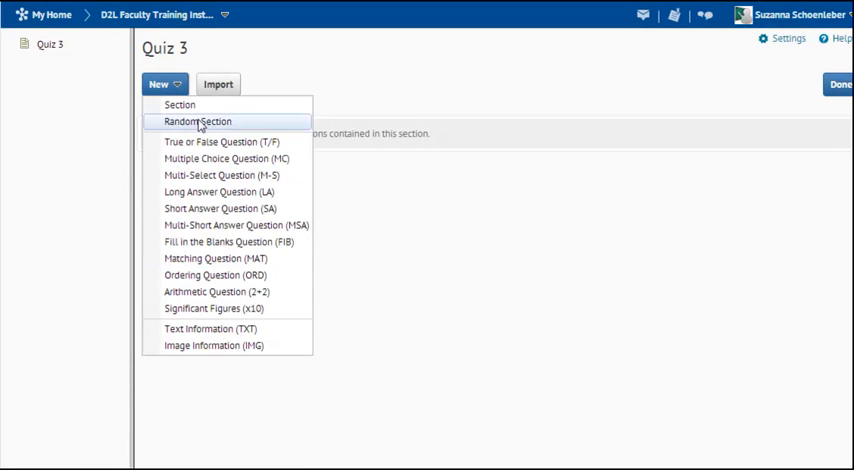
pyautogui.click(218, 84)
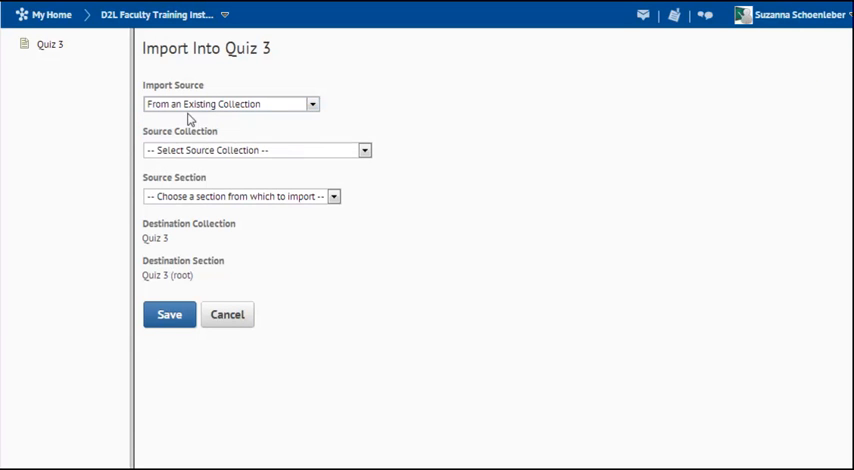
# - Import the Orientation Quiz Questions section from the Question Library into Quiz 3
pyautogui.click(256, 150)
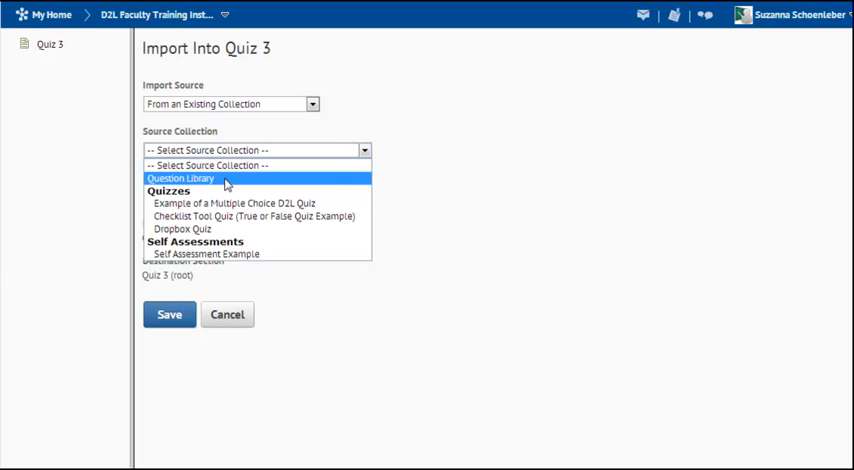
pyautogui.click(180, 178)
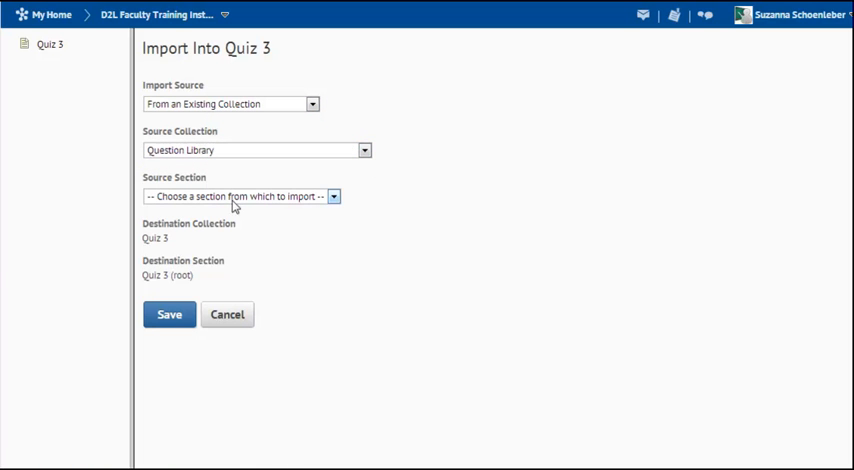
pyautogui.click(240, 196)
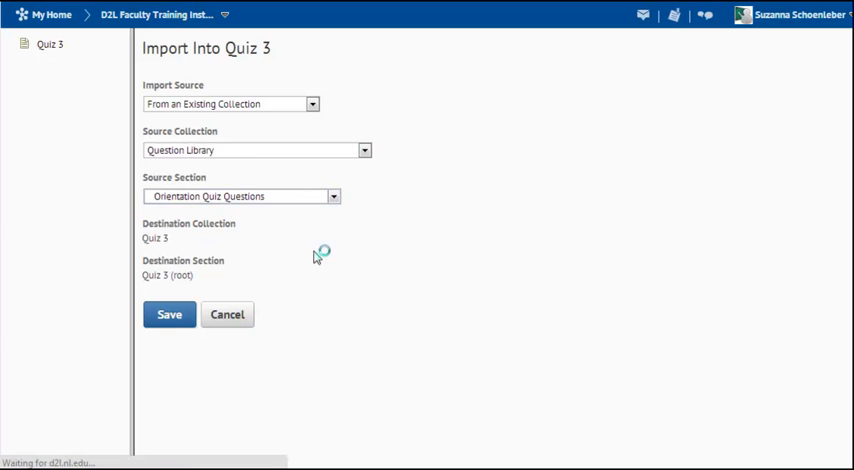
pyautogui.scroll(-3)
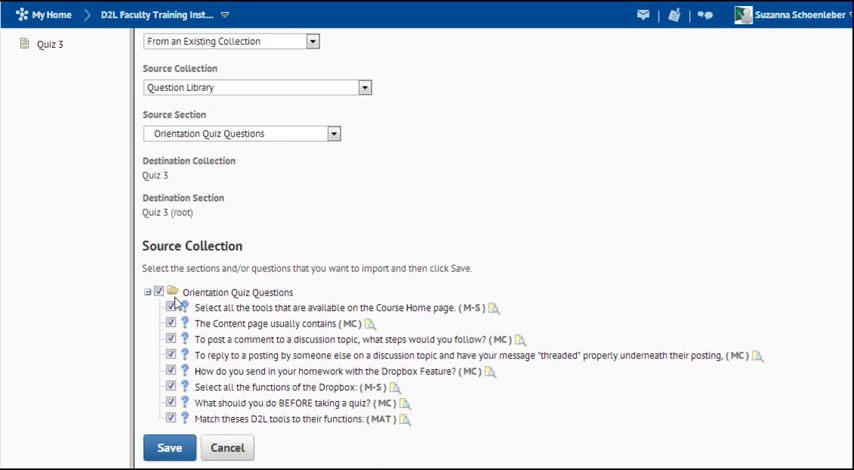
pyautogui.click(168, 448)
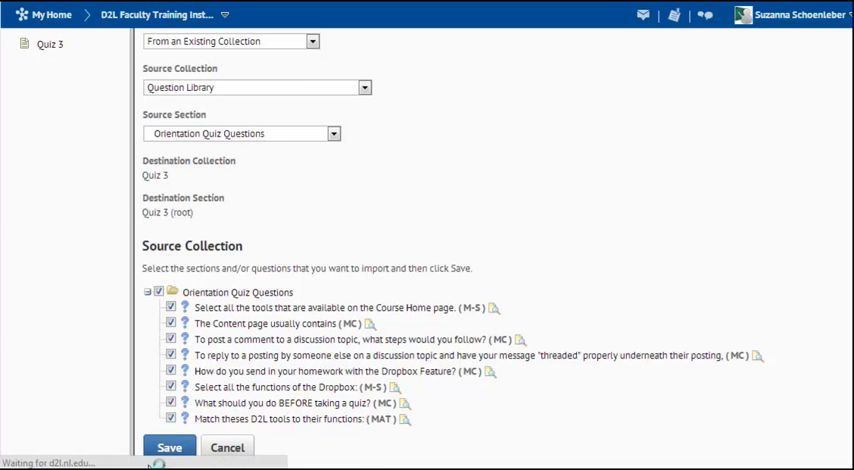
pyautogui.click(170, 446)
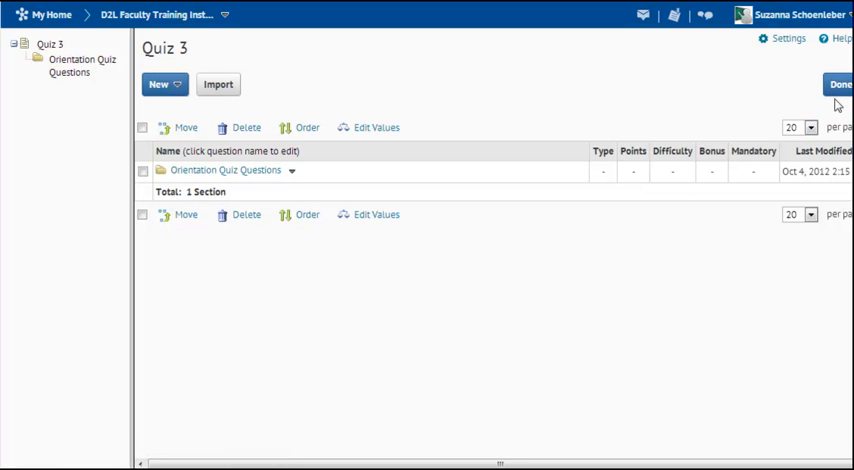
# - Finish editing questions and return to Quiz 3's layout showing the imported section
pyautogui.click(838, 84)
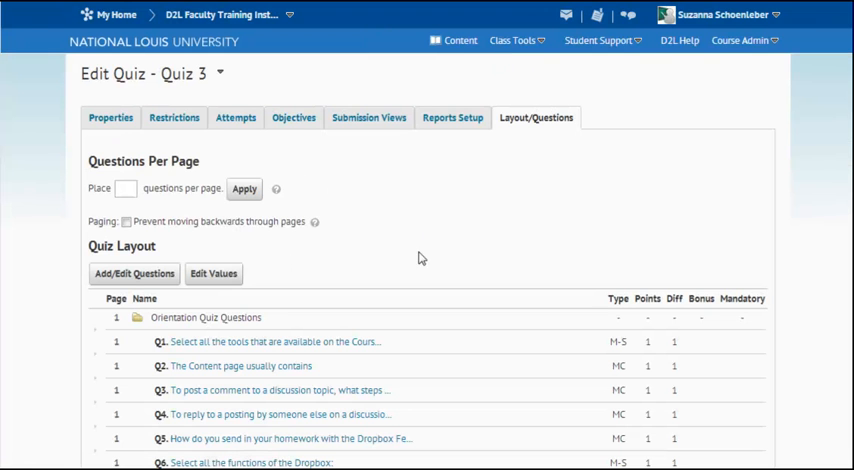
pyautogui.scroll(-3)
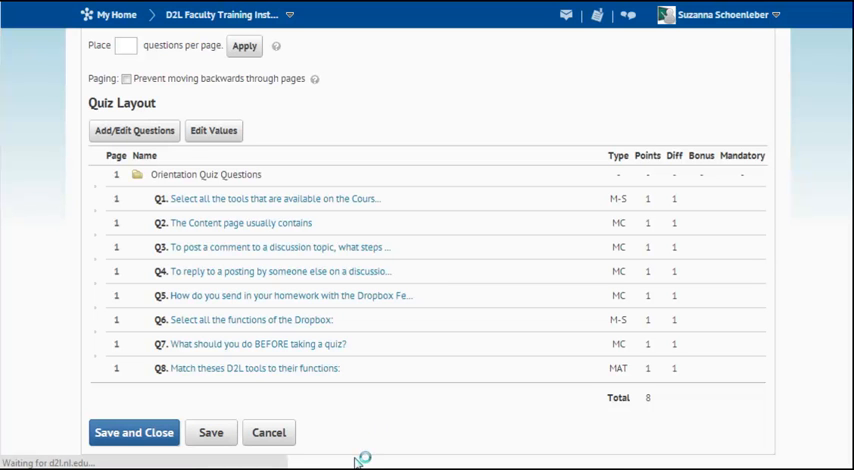